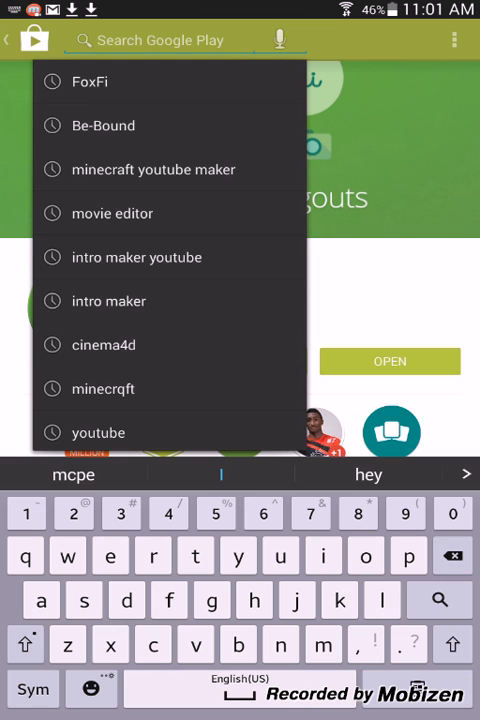
- Search Play Store for 'mobize' and reach the Mobizen – Your Android, Anywhere result
{"action": "type", "text": "mobi"}
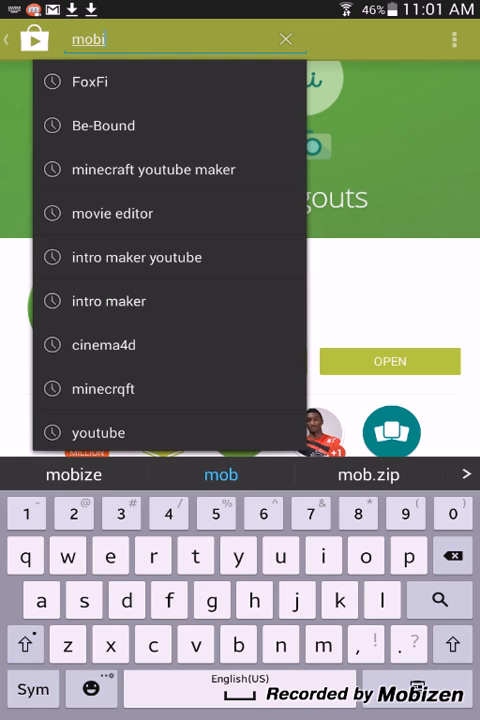
{"action": "left_click", "coordinate": [72, 474]}
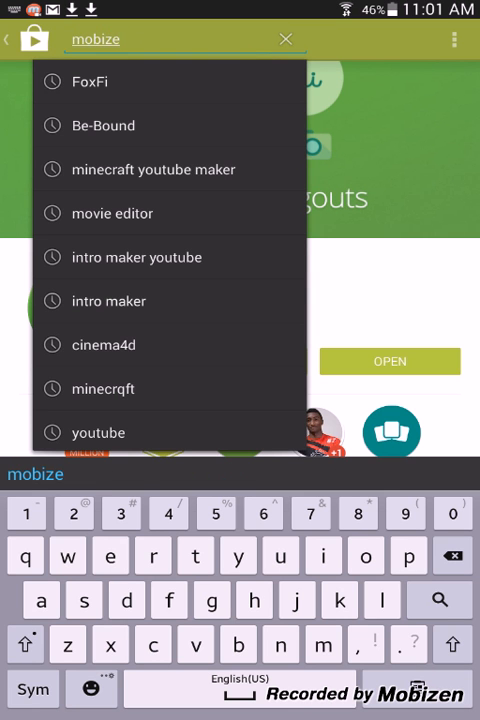
{"action": "key", "text": "enter"}
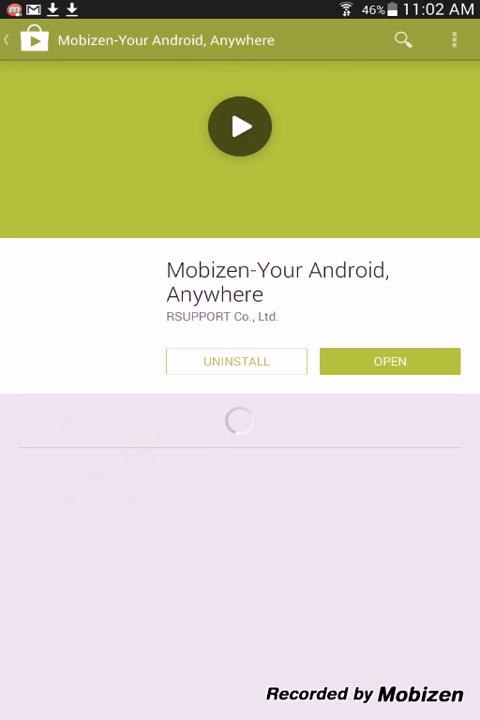
- View the running applications in the task manager and return to Google Play Store
{"action": "left_click", "coordinate": [402, 40]}
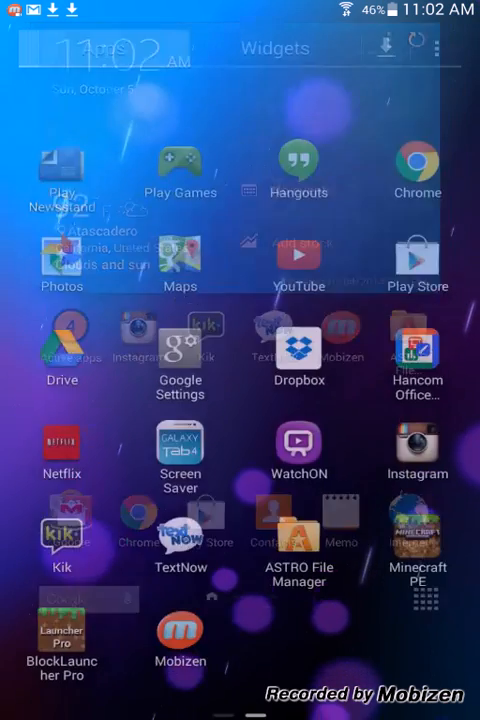
{"action": "left_click", "coordinate": [104, 48]}
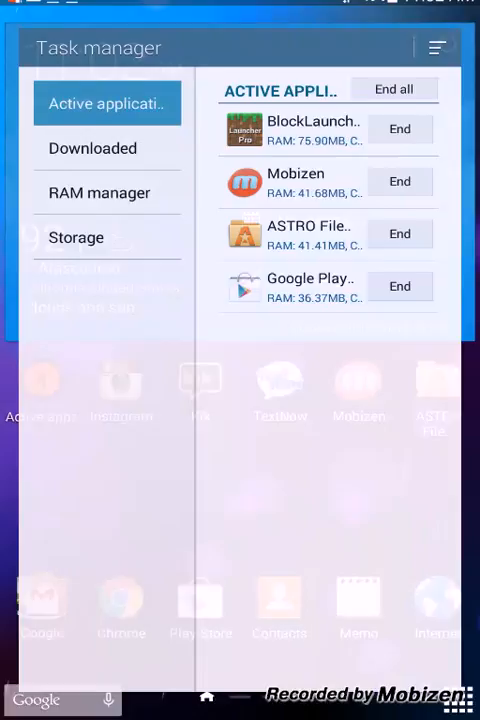
{"action": "left_click", "coordinate": [92, 148]}
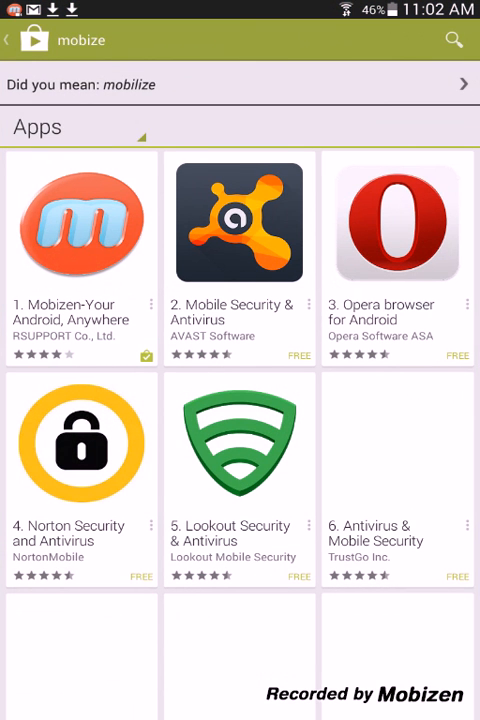
- Search Play Store for 'mobizen plugins' and browse the RSUPPORT plugin results
{"action": "left_click", "coordinate": [180, 40]}
{"action": "type", "text": "n plugins"}
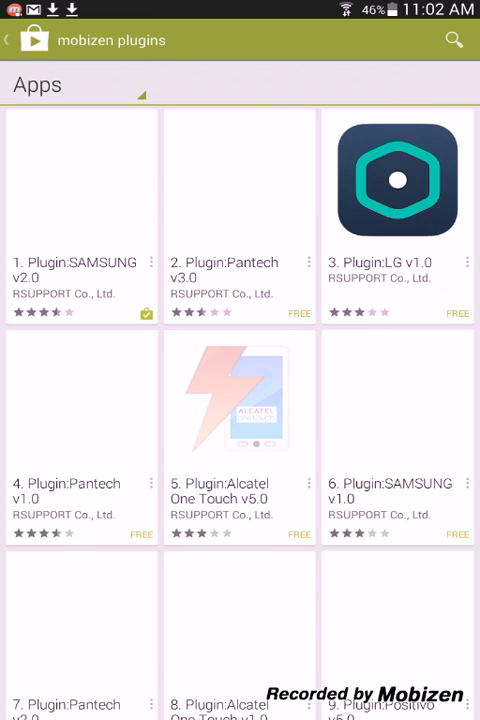
{"action": "scroll", "scroll_direction": "up", "scroll_amount": 3}
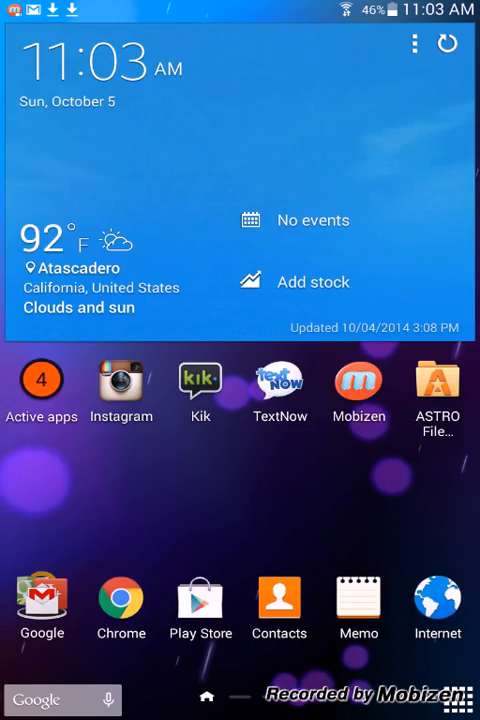
- Launch Mobizen from the home screen to its waiting-for-connection page with Record screen
{"action": "left_click", "coordinate": [358, 380]}
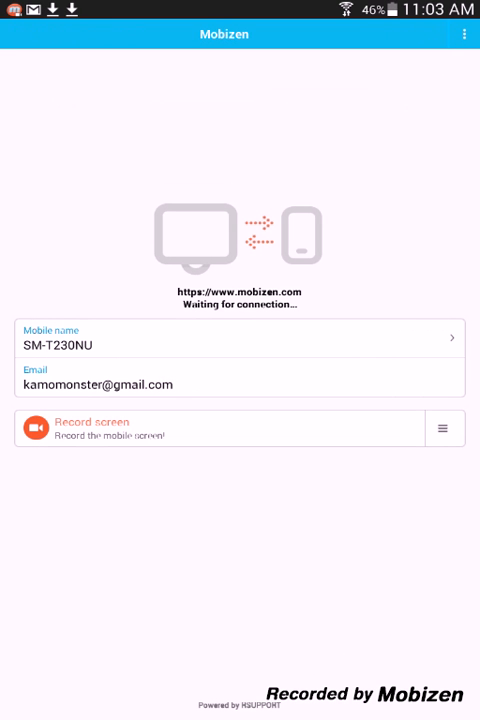
- From the Mobizen overflow menu, show the 'What is booster mode?' explanation
{"action": "left_click", "coordinate": [464, 32]}
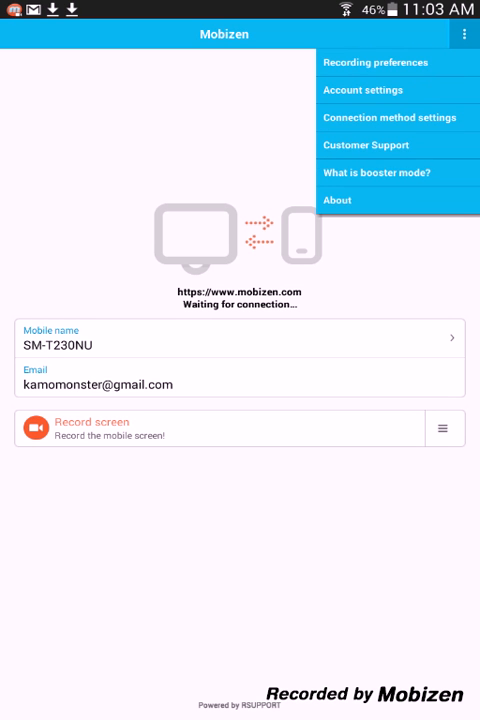
{"action": "left_click", "coordinate": [372, 172]}
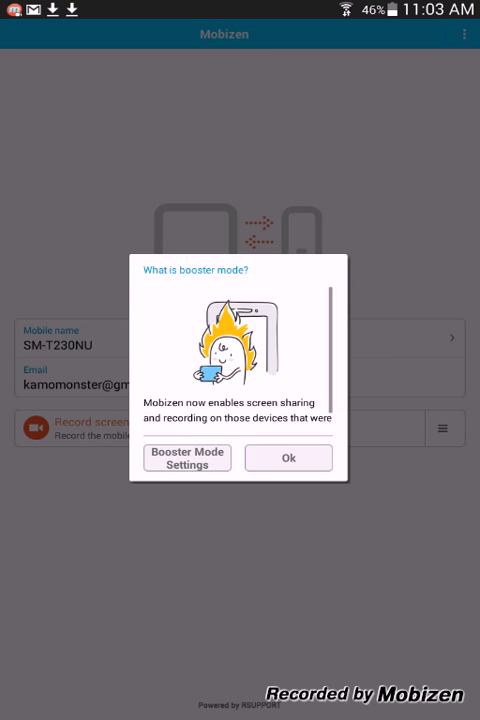